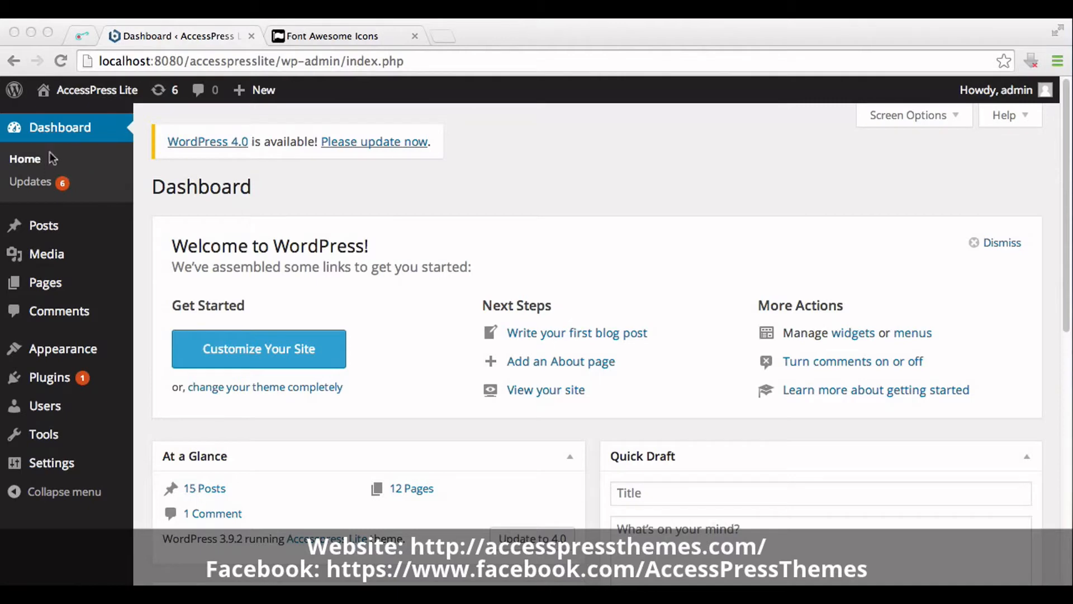
pyautogui.moveTo(43, 359)
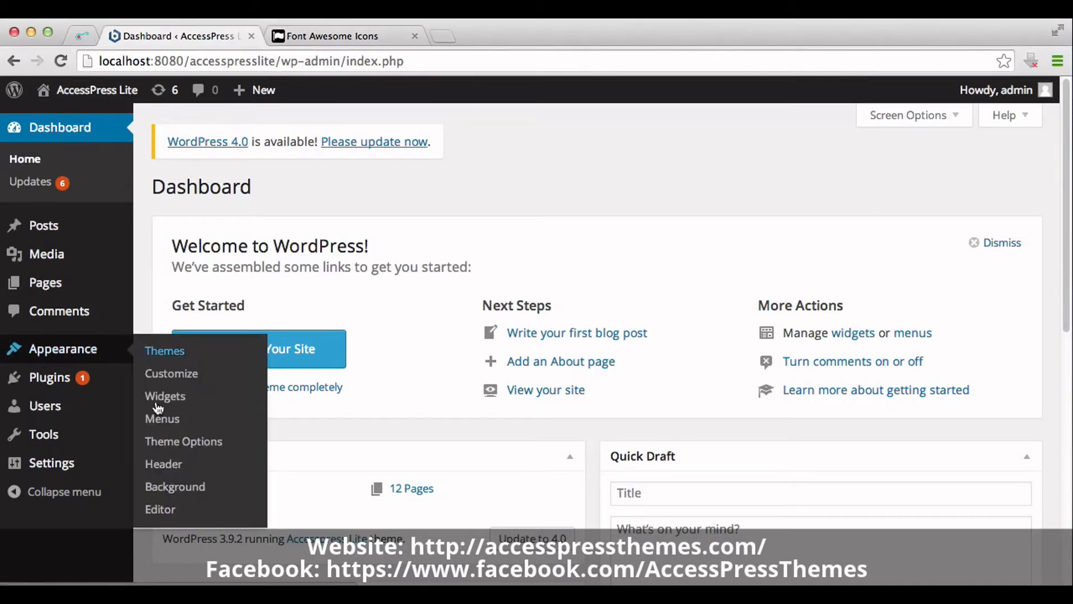
# - Go to the AccessPress Lite Theme Options page from the Appearance menu
pyautogui.click(183, 440)
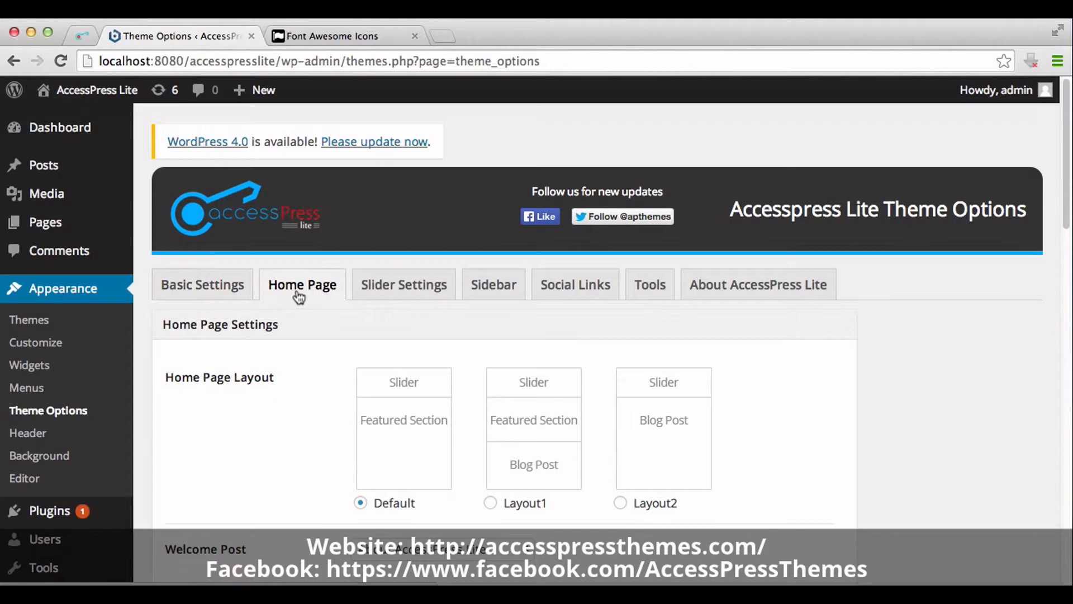
# - Enable 'Show Font Awesome icon for Featured Post?' in the Home Page settings
pyautogui.scroll(-3)
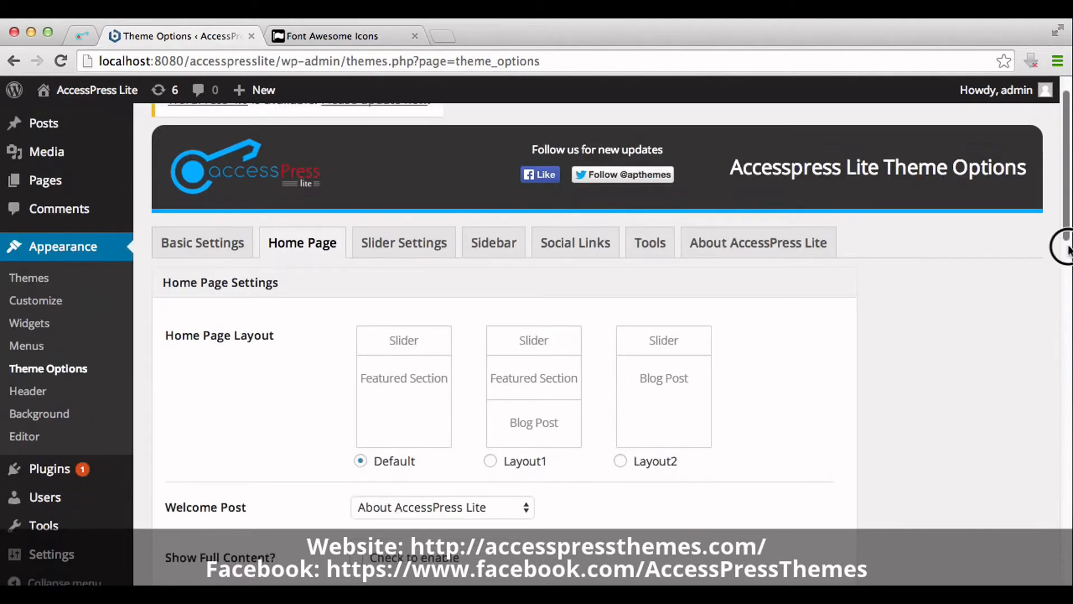
pyautogui.scroll(-3)
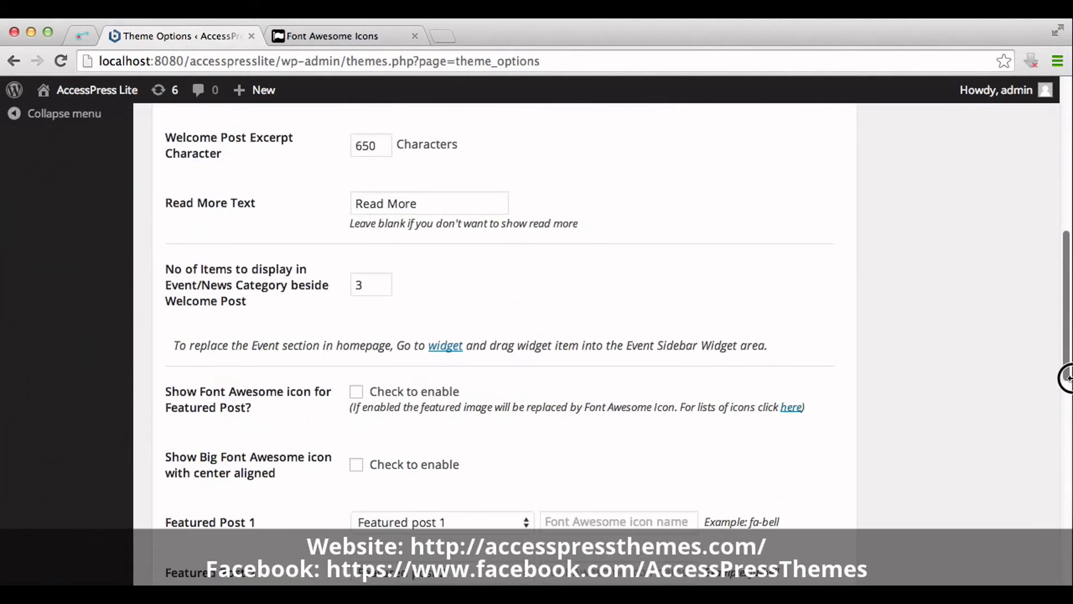
pyautogui.scroll(-3)
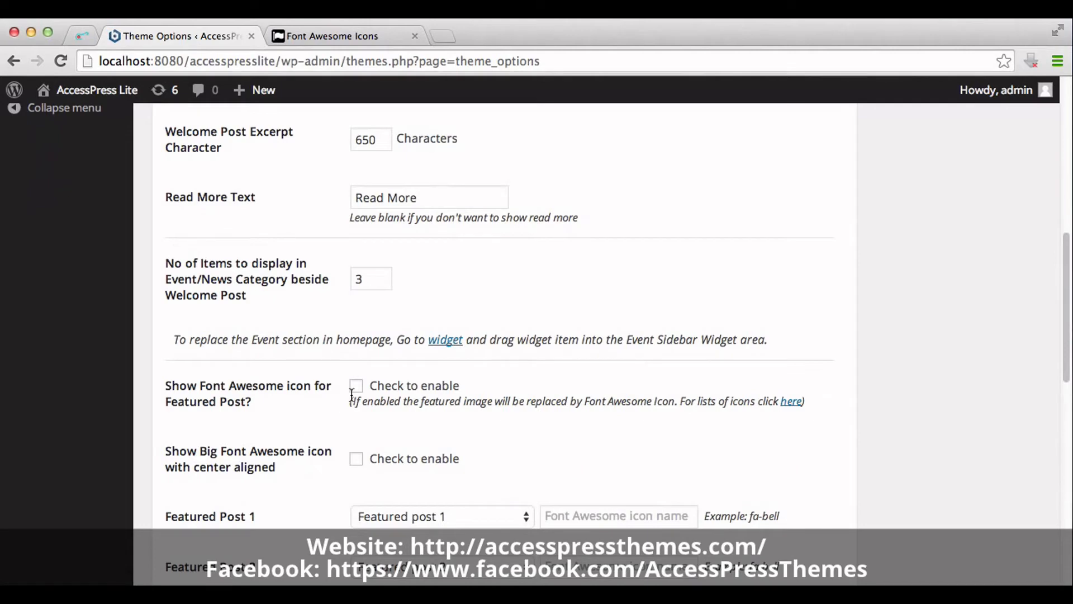
pyautogui.moveTo(352, 399)
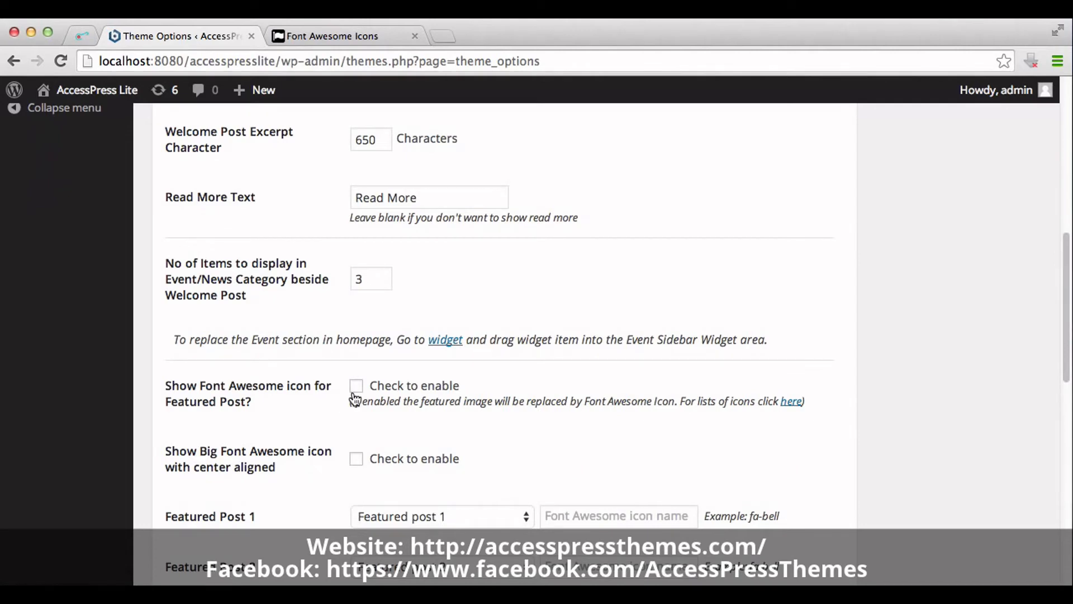
pyautogui.moveTo(356, 399)
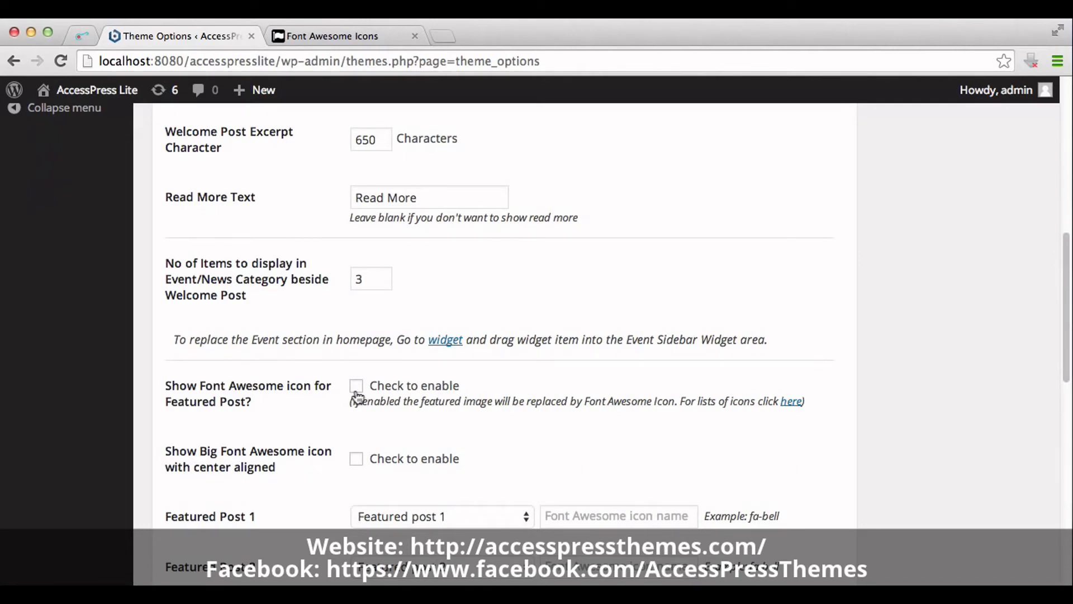
pyautogui.click(355, 385)
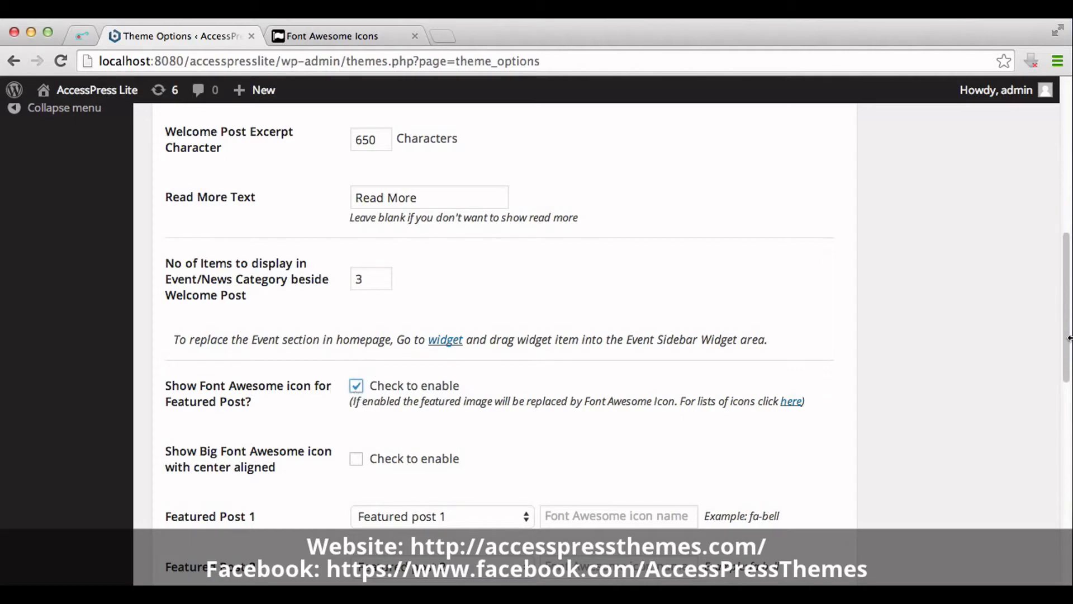
pyautogui.scroll(-3)
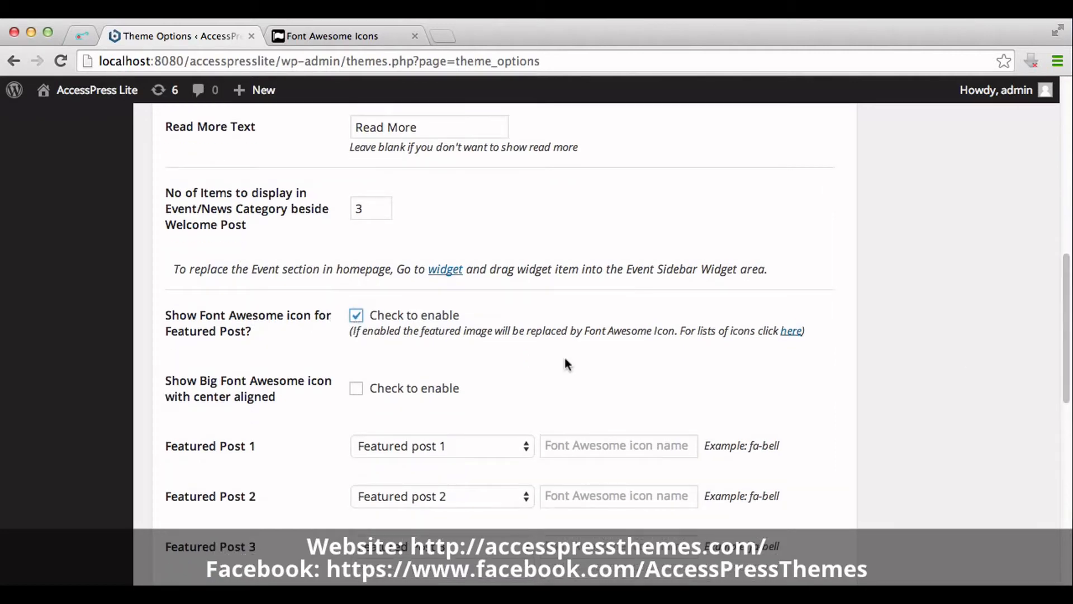
pyautogui.moveTo(792, 341)
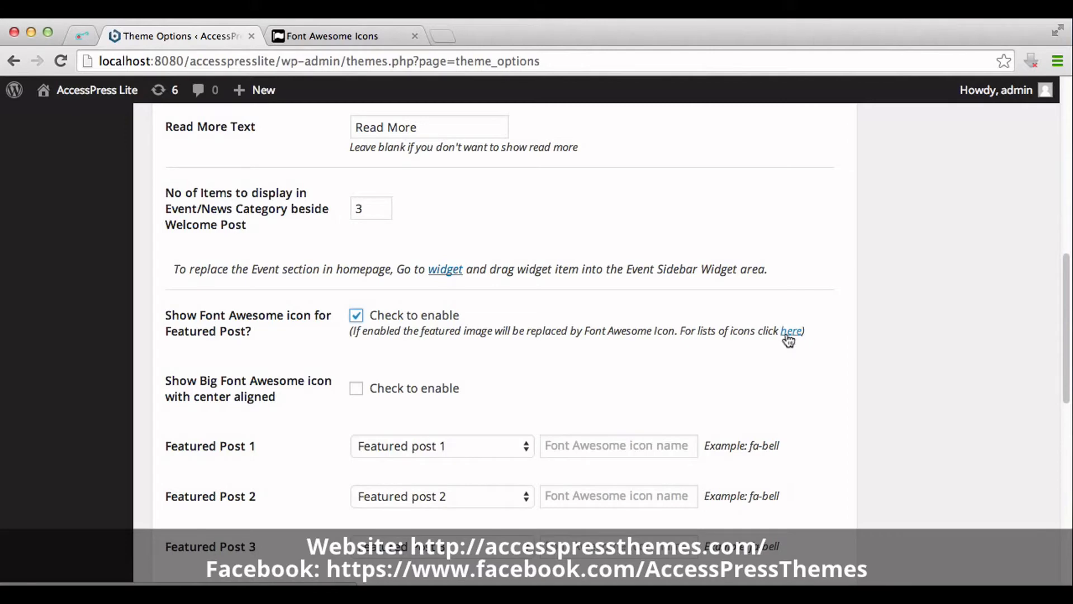
pyautogui.moveTo(350, 36)
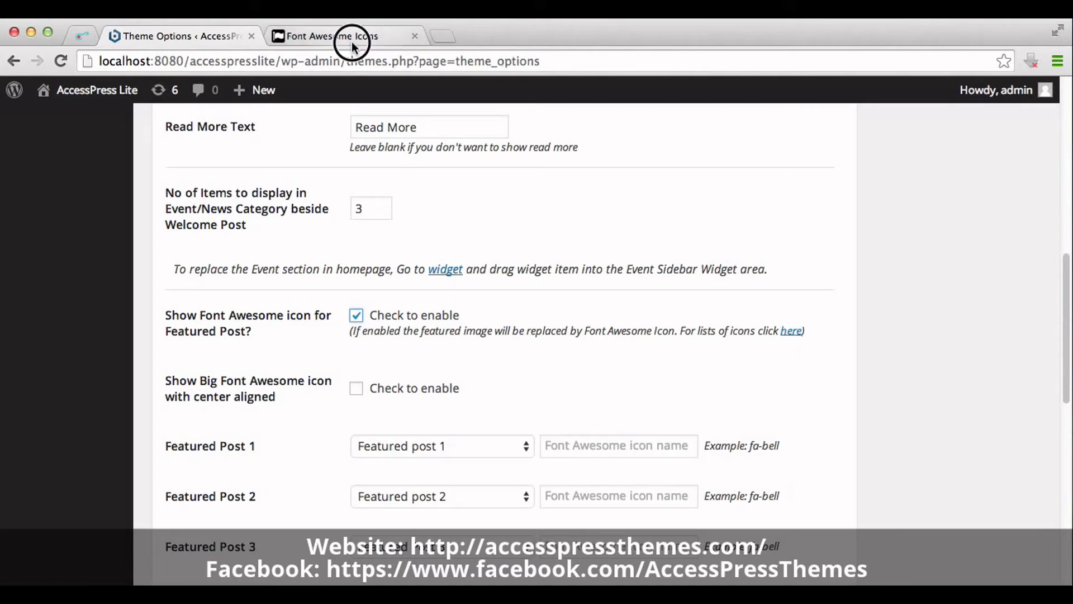
pyautogui.click(331, 35)
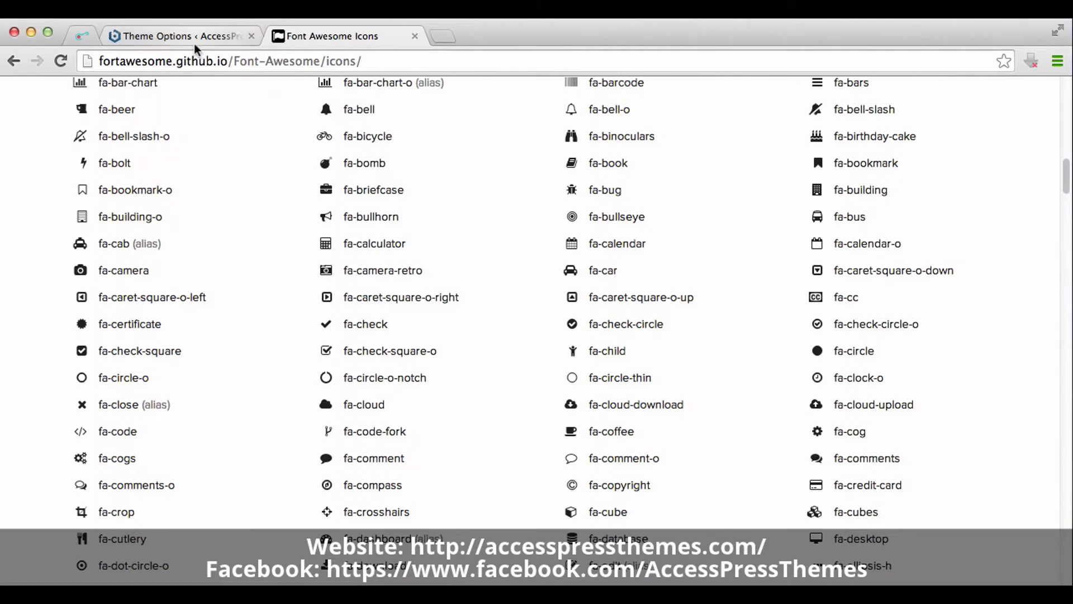
pyautogui.click(179, 36)
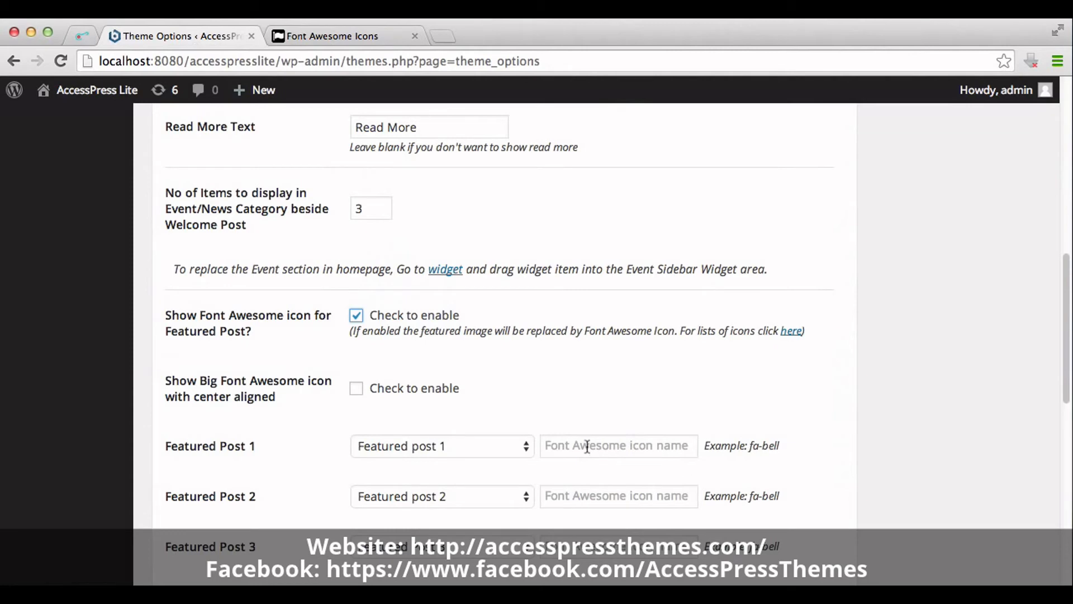
# - Fill the Featured Post icon fields with fa-bell and fa-leaf
pyautogui.write('fa-bell')
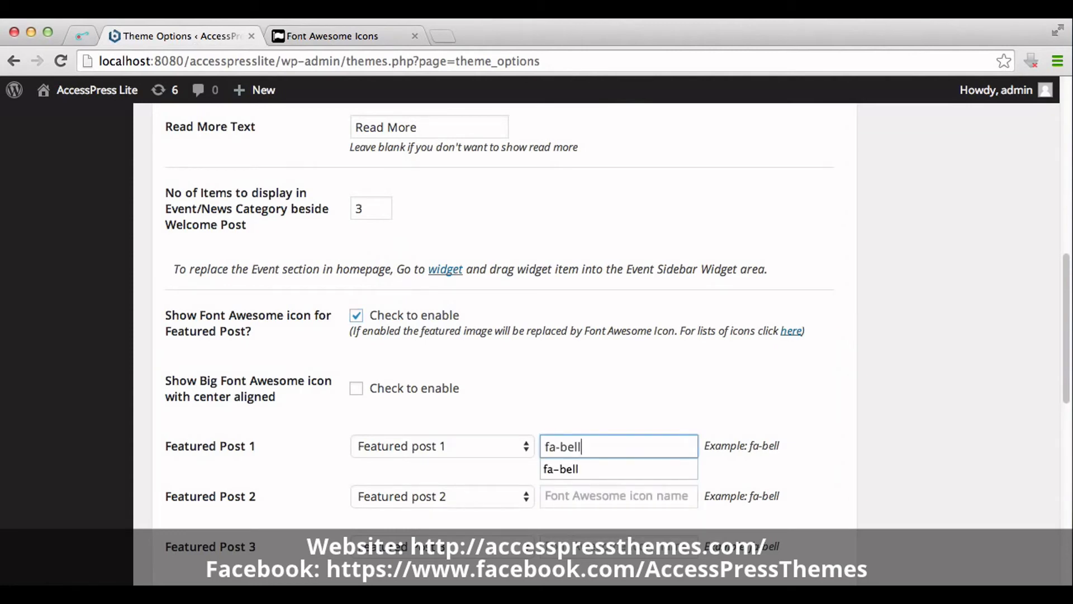
pyautogui.click(617, 495)
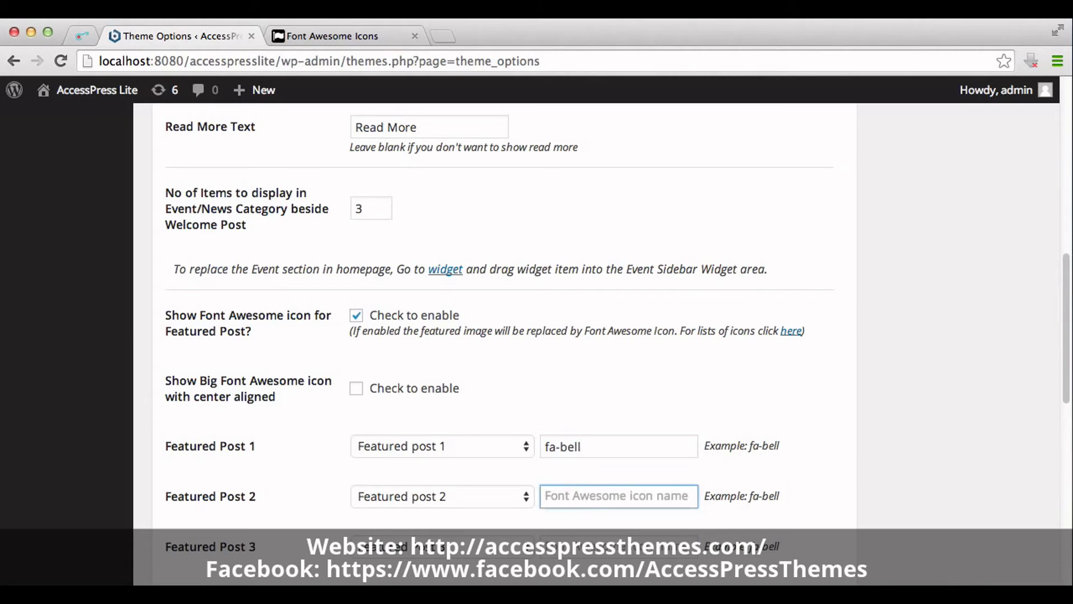
pyautogui.write('fa-leaf')
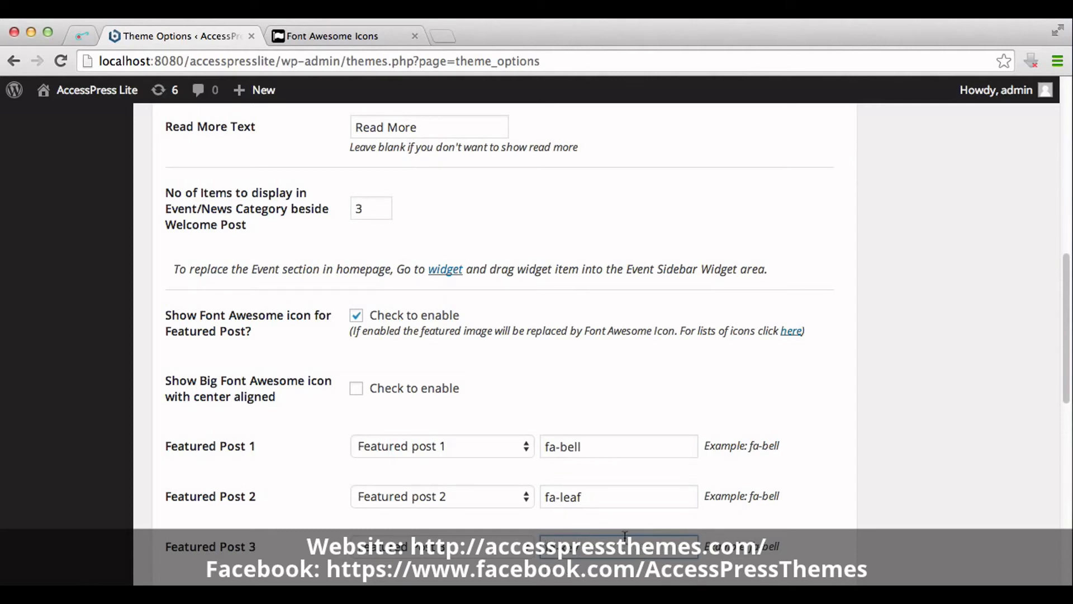
# - Save the theme options with the new featured post icons
pyautogui.scroll(-3)
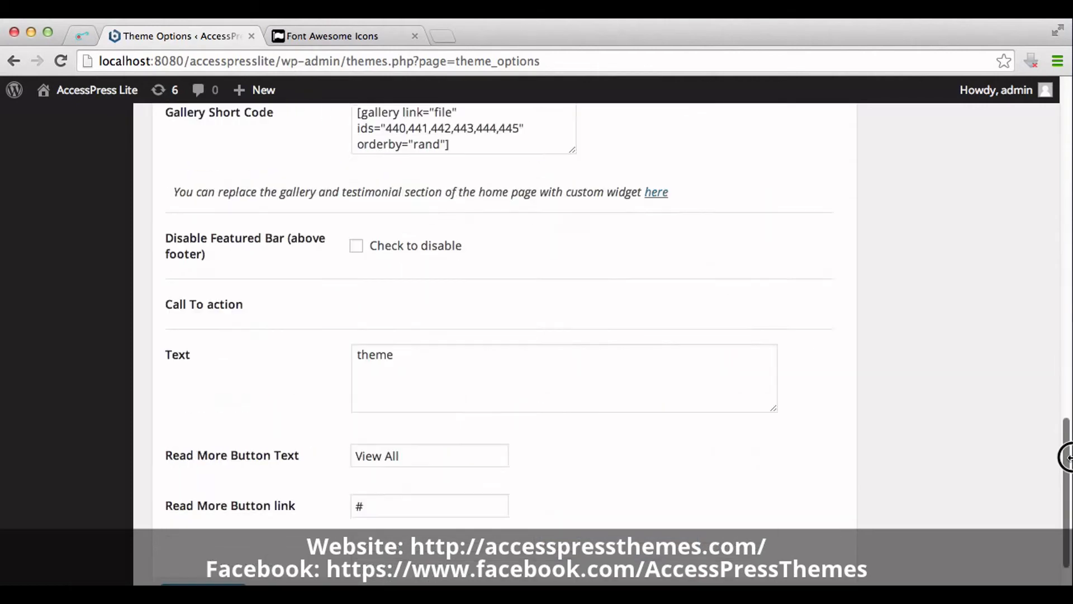
pyautogui.click(202, 507)
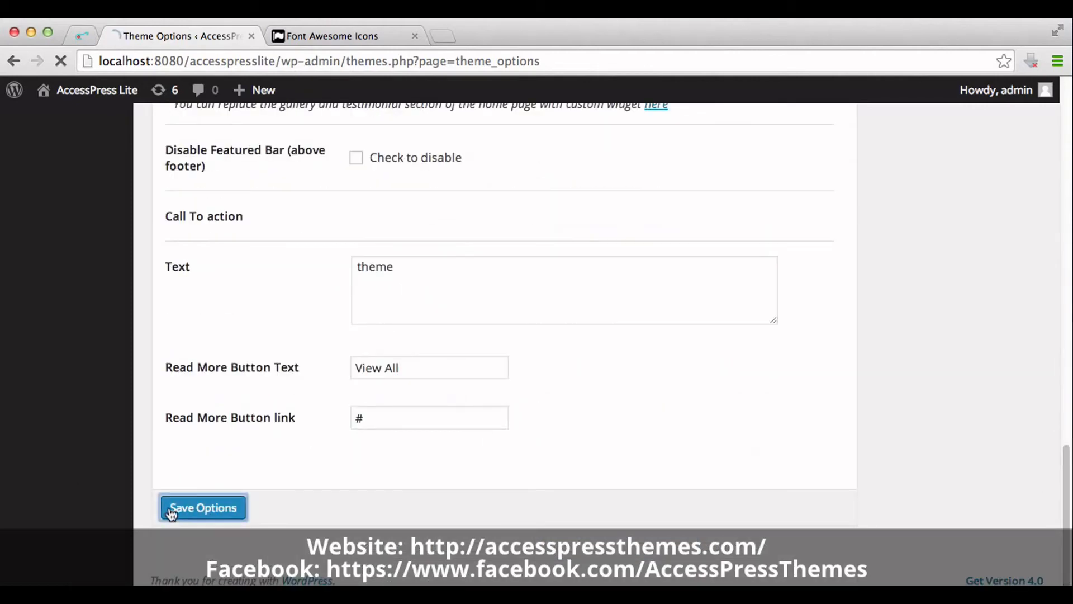
pyautogui.click(203, 508)
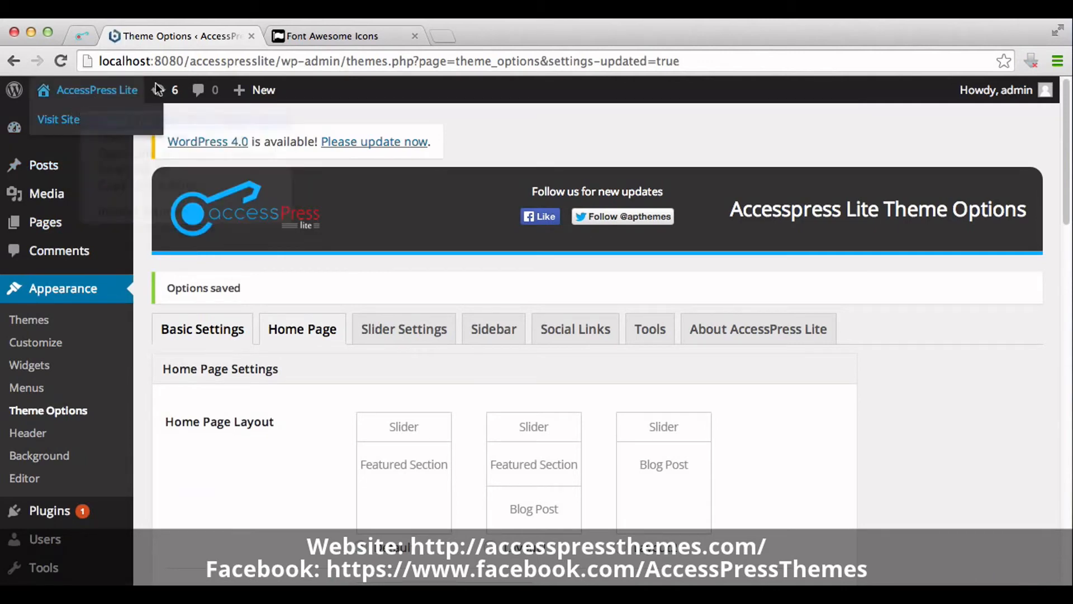
# - Preview the homepage showing bell, leaf and key icons on the featured posts, then return to Theme Options
pyautogui.click(58, 119)
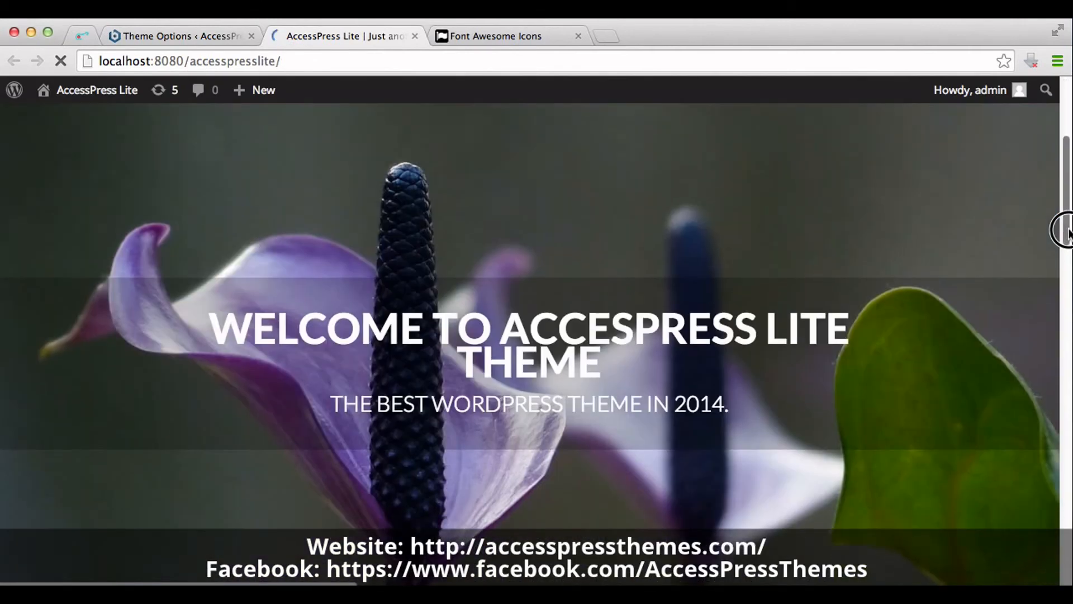
pyautogui.scroll(-3)
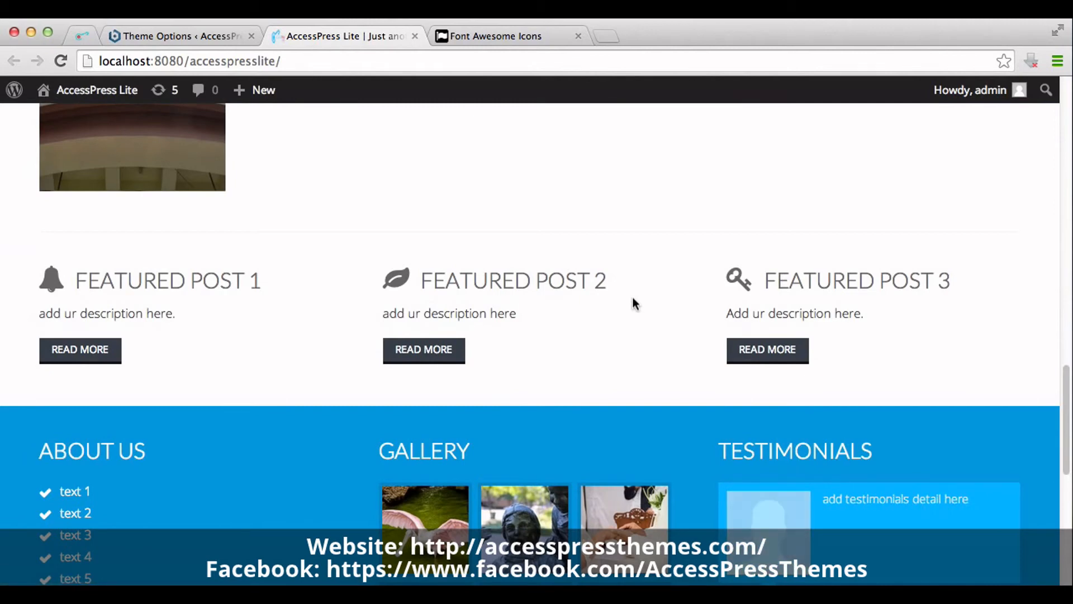
pyautogui.click(179, 36)
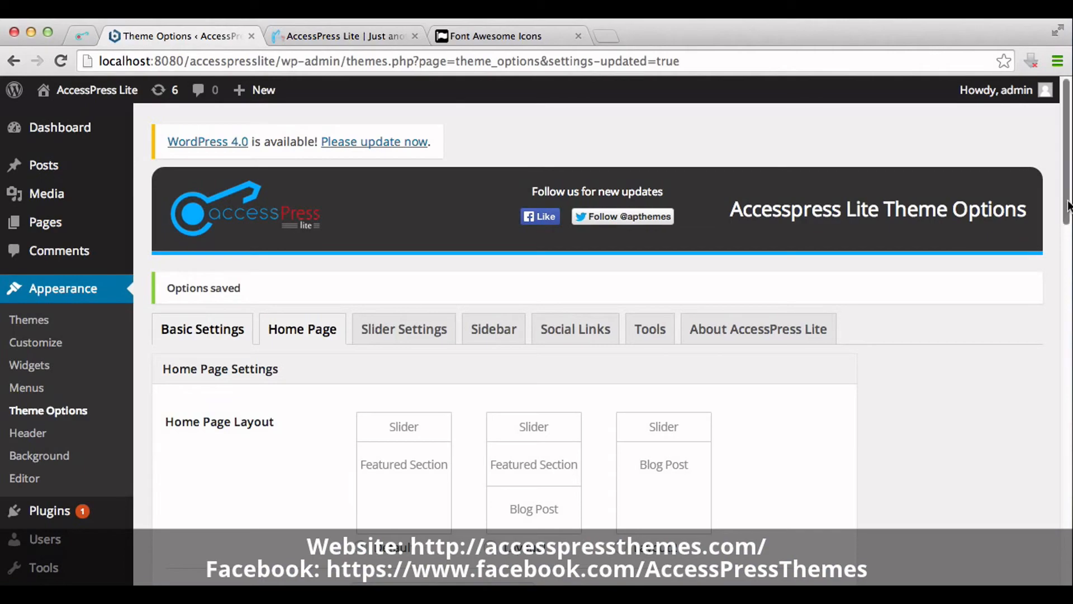
# - Enable 'Show Big Font Awesome icon with center aligned' for the featured posts
pyautogui.scroll(-3)
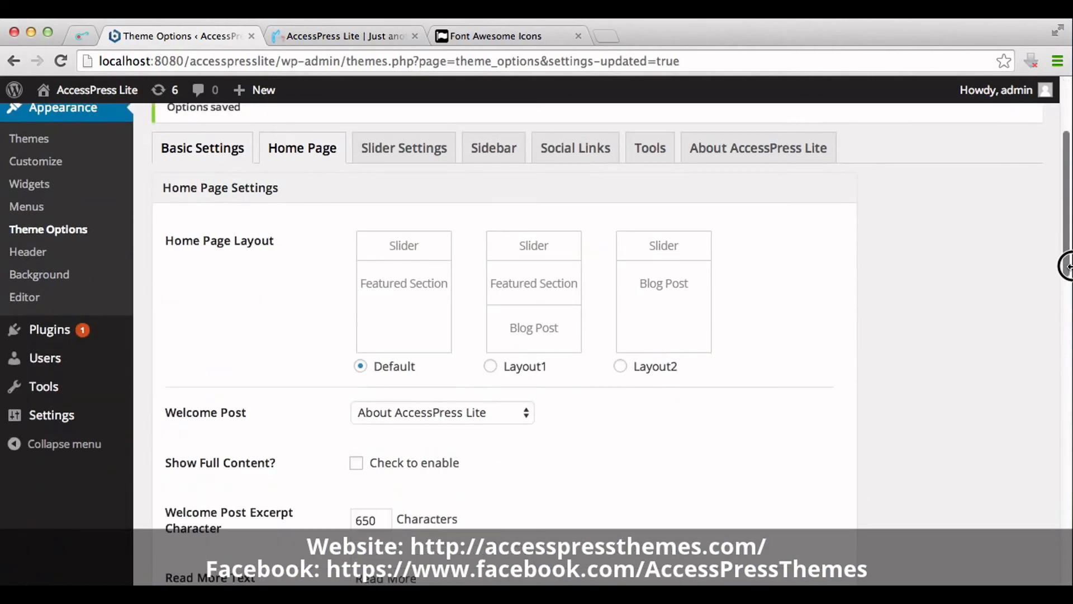
pyautogui.scroll(-3)
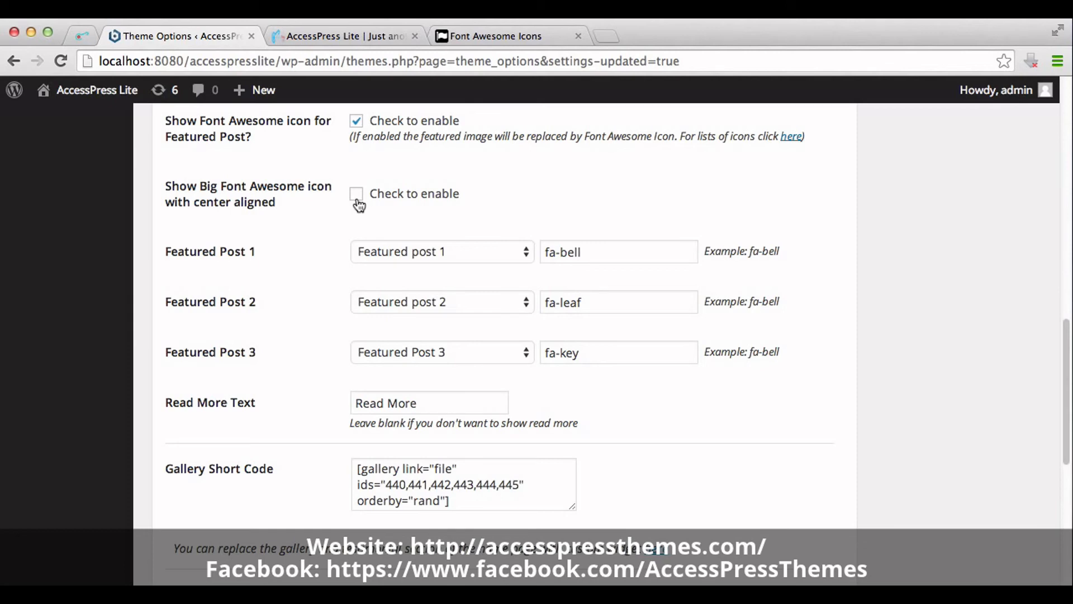
pyautogui.click(355, 194)
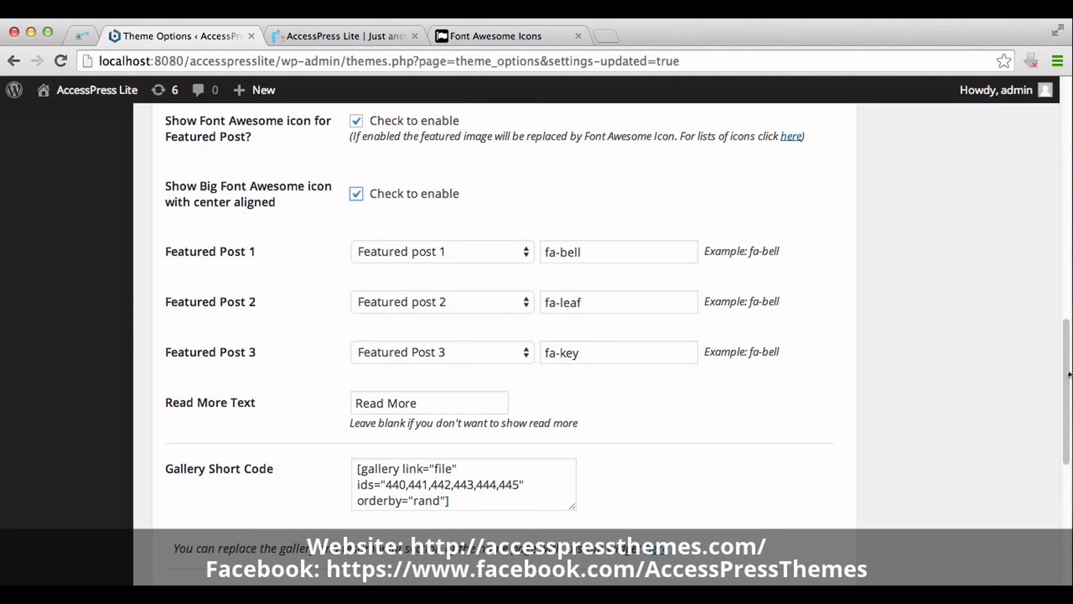
# - Save the theme options so the homepage shows large circled icons
pyautogui.scroll(-3)
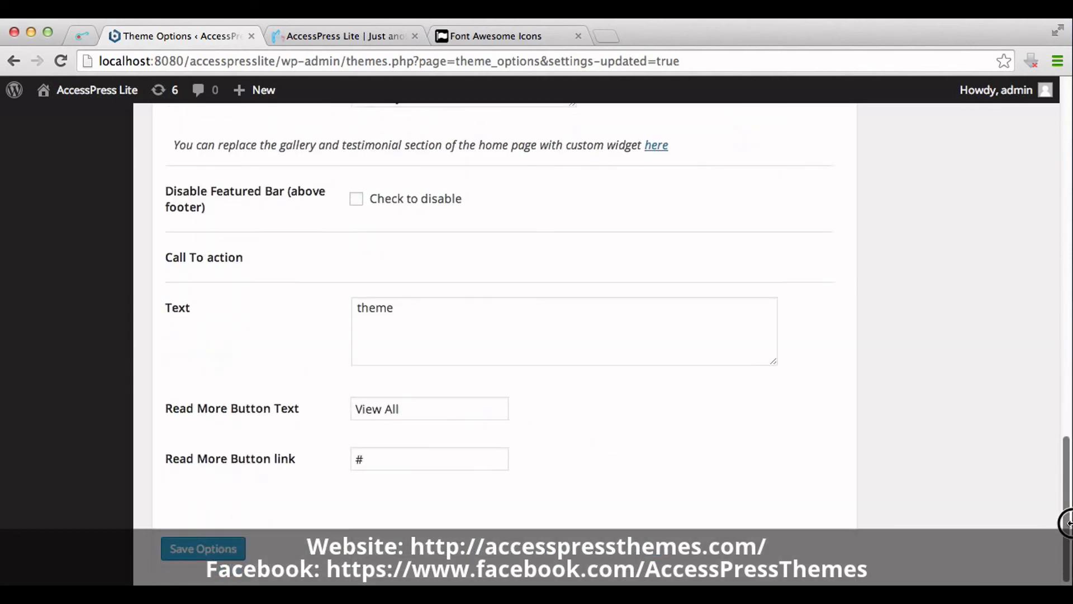
pyautogui.click(202, 533)
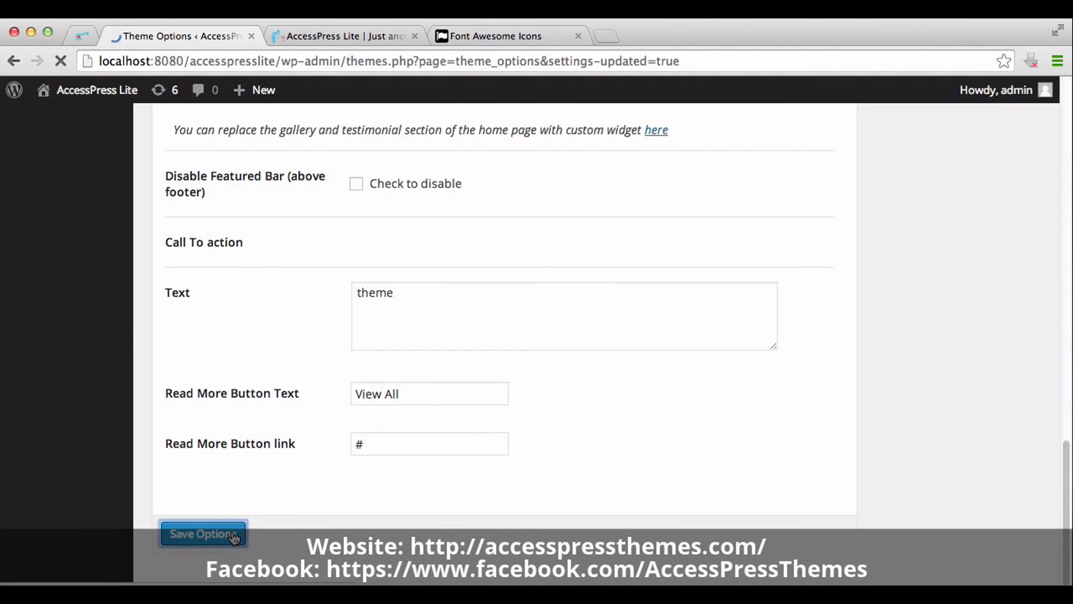
pyautogui.click(203, 533)
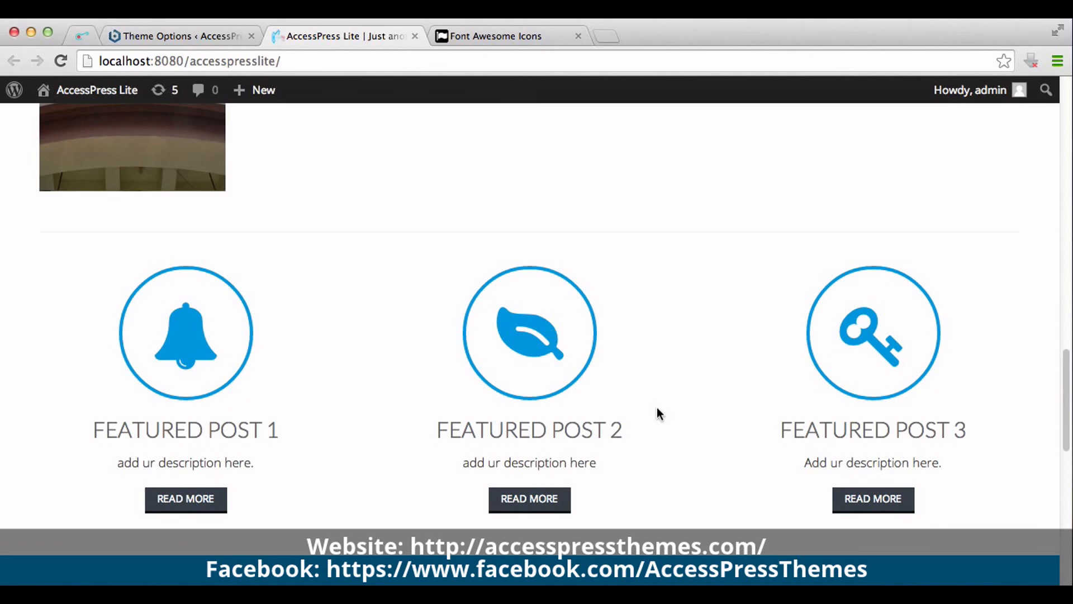
pyautogui.moveTo(669, 398)
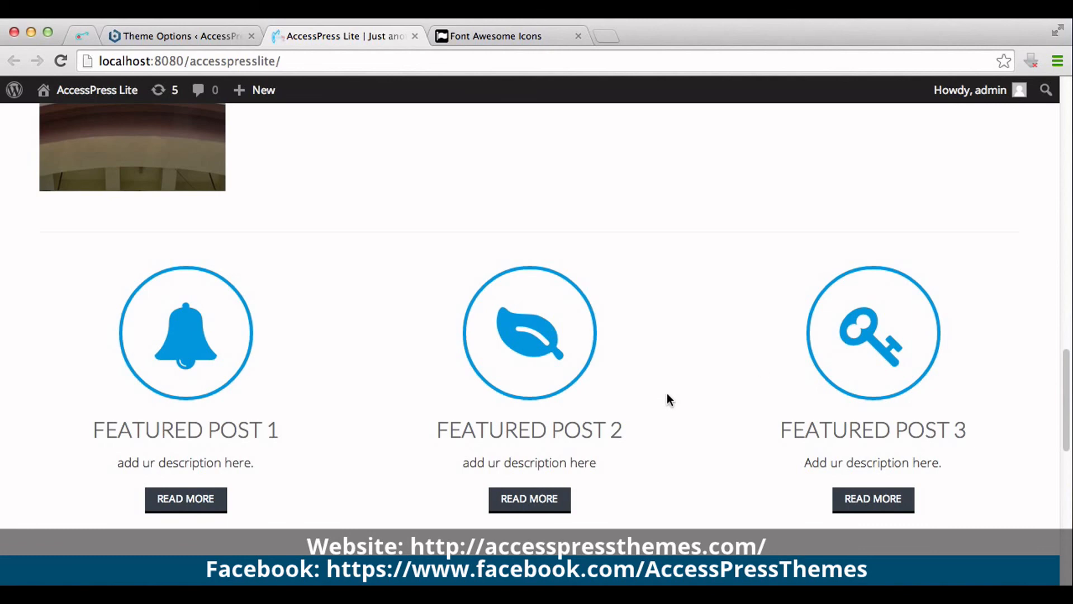